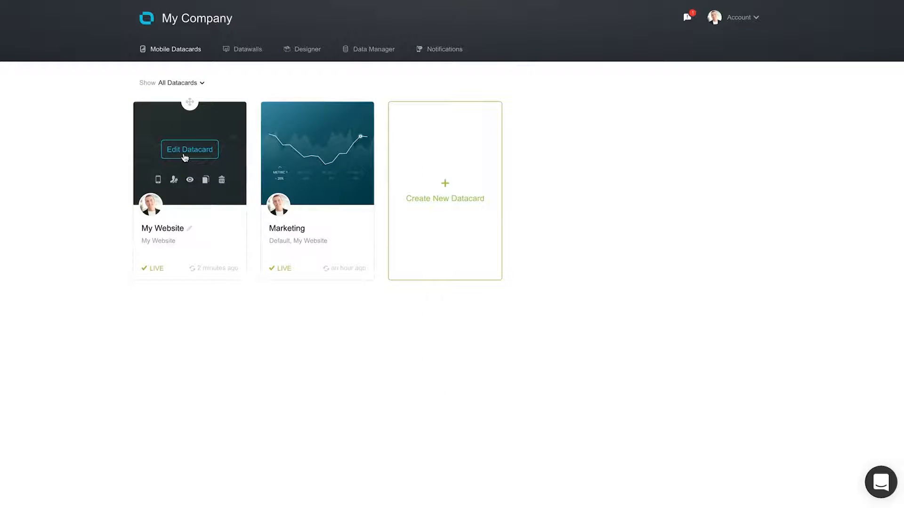
# Open the My Website datacard for editing, signing in with the account password.
pyautogui.click(189, 149)
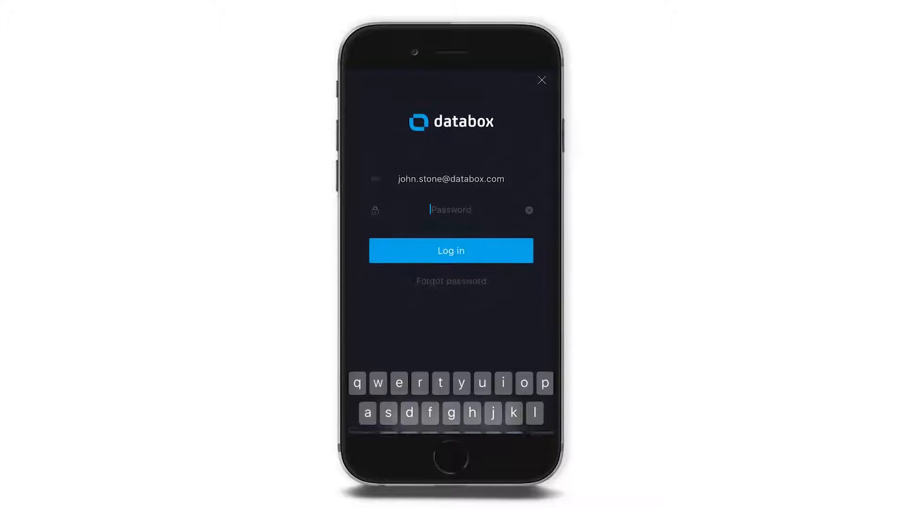
pyautogui.write('password')
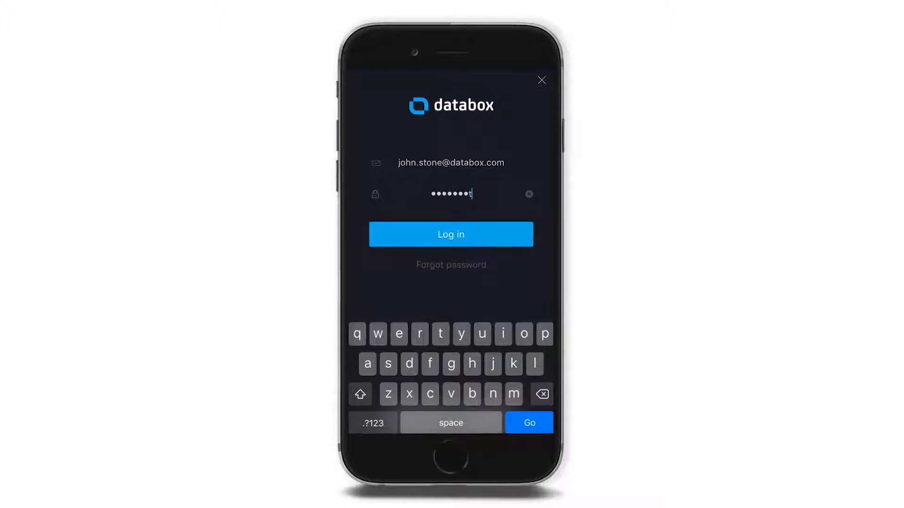
pyautogui.click(450, 234)
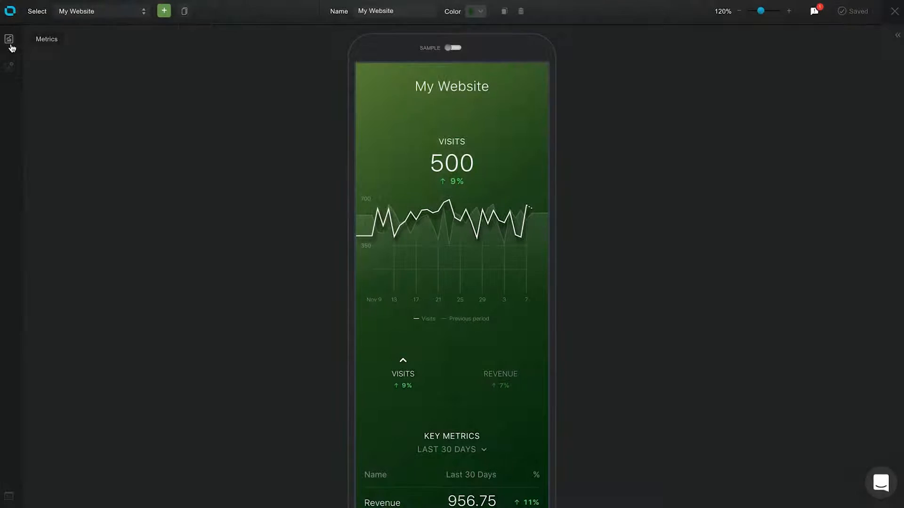
# Add an Average line to the Visits chart and switch its source to Google Analytics Users with Sessions.
pyautogui.click(9, 38)
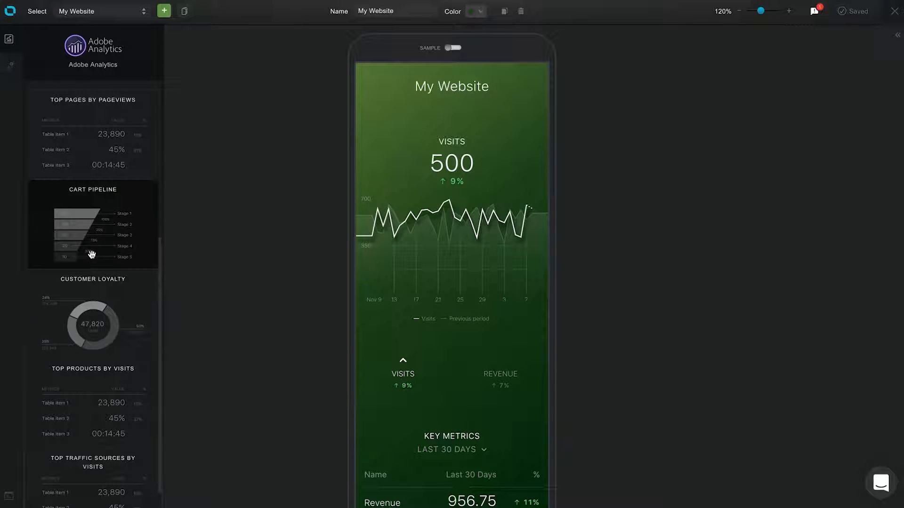
pyautogui.scroll(-3)
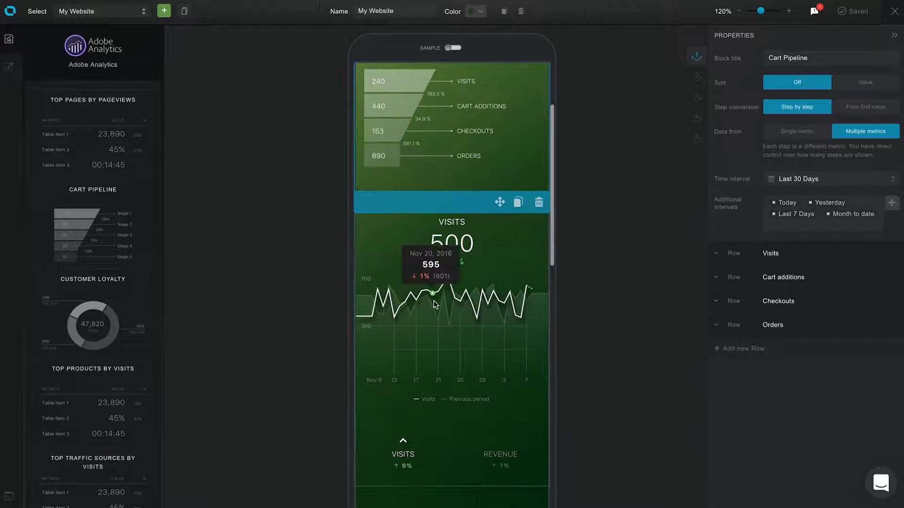
pyautogui.click(436, 301)
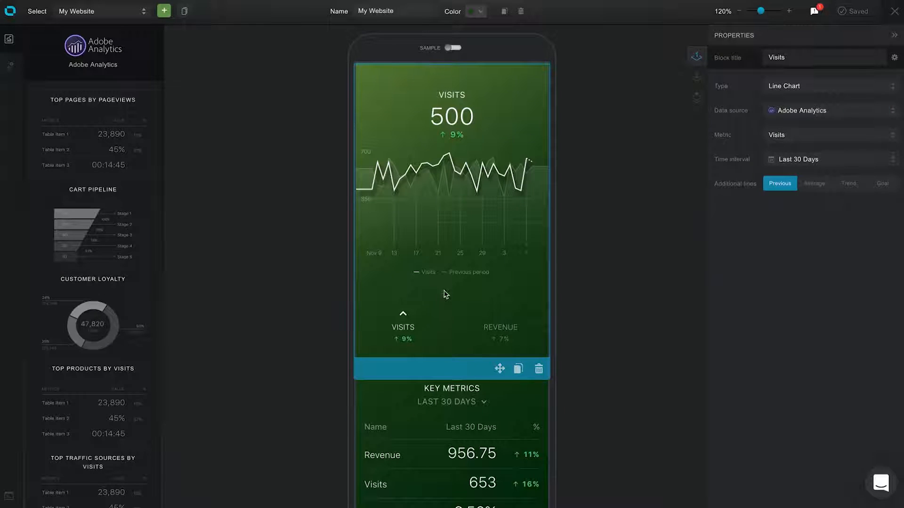
pyautogui.click(814, 182)
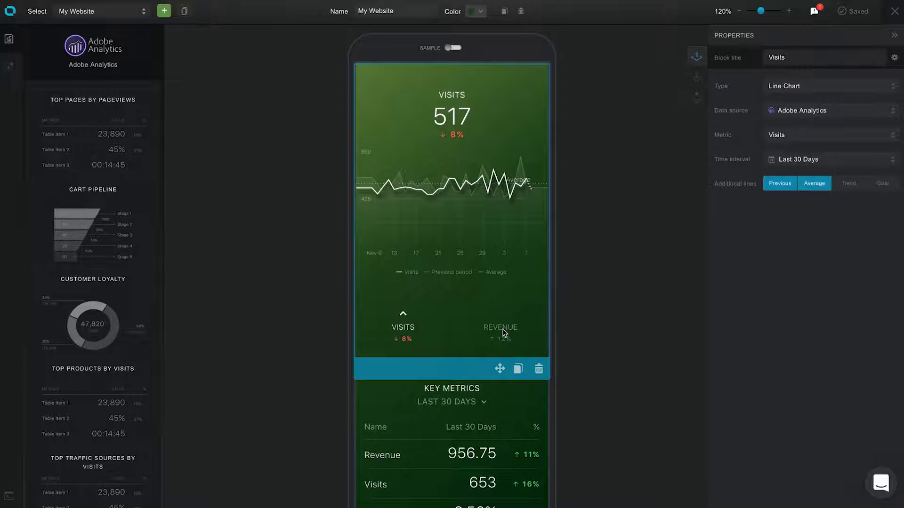
pyautogui.click(500, 327)
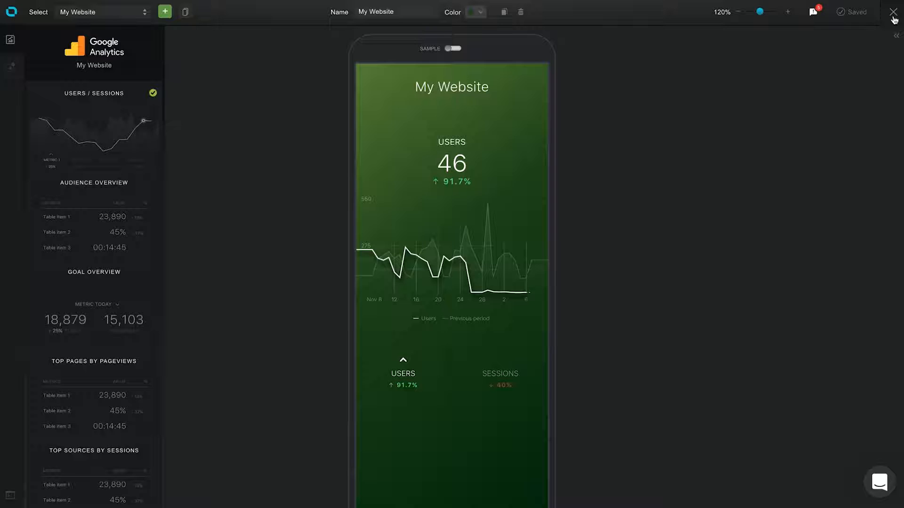
# Close the datacard editor and create a new empty datawall from the Datawalls section.
pyautogui.click(891, 11)
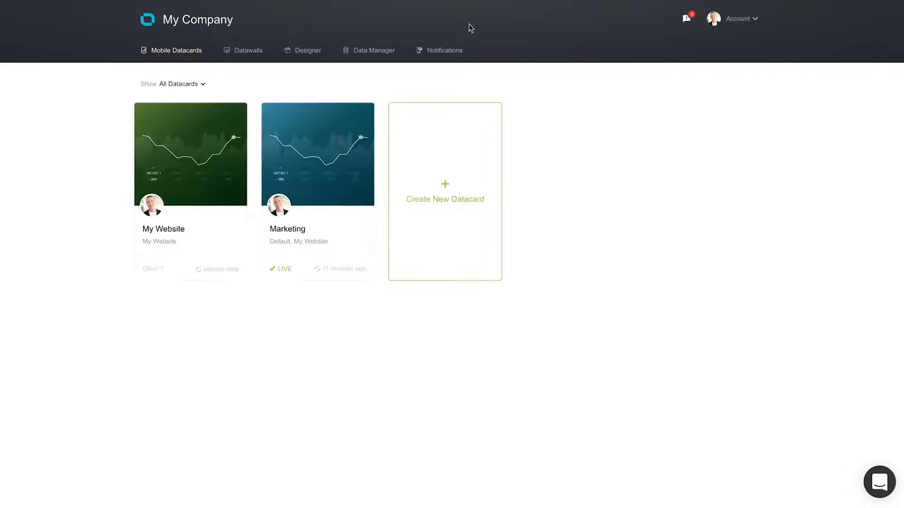
pyautogui.click(247, 50)
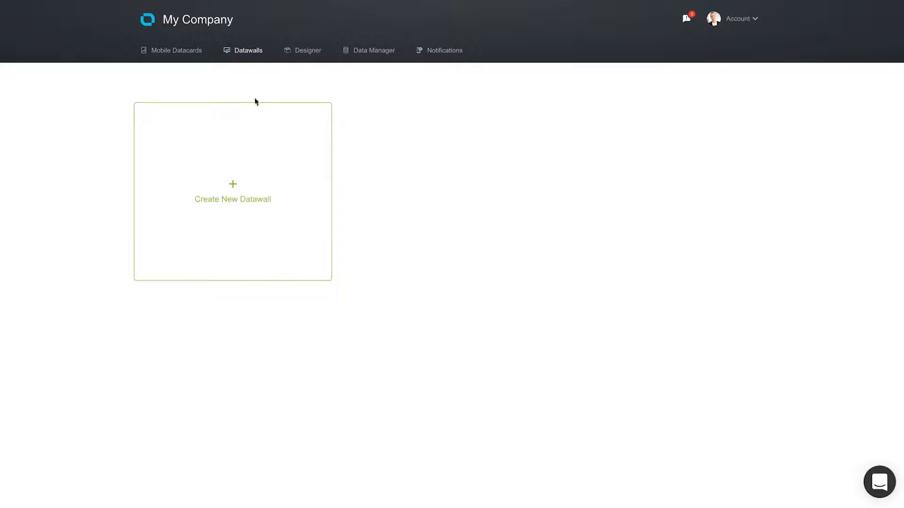
pyautogui.moveTo(253, 187)
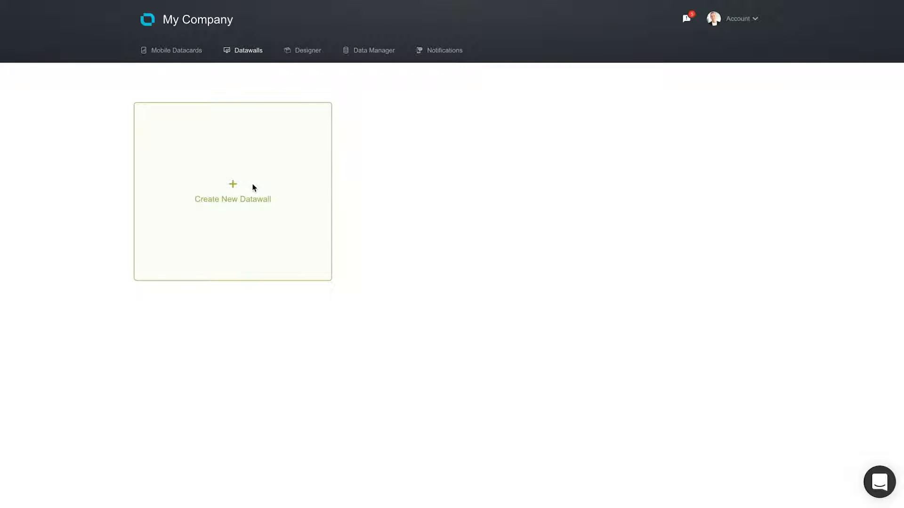
pyautogui.click(231, 189)
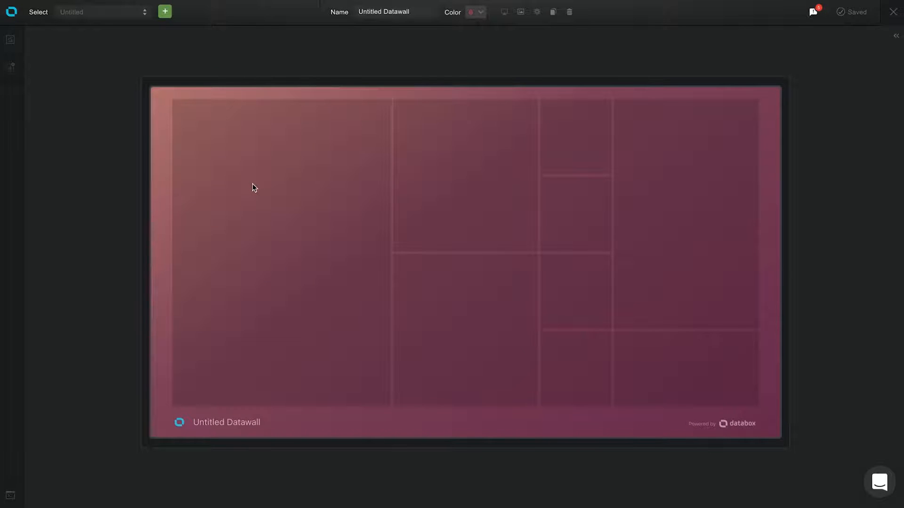
pyautogui.moveTo(222, 169)
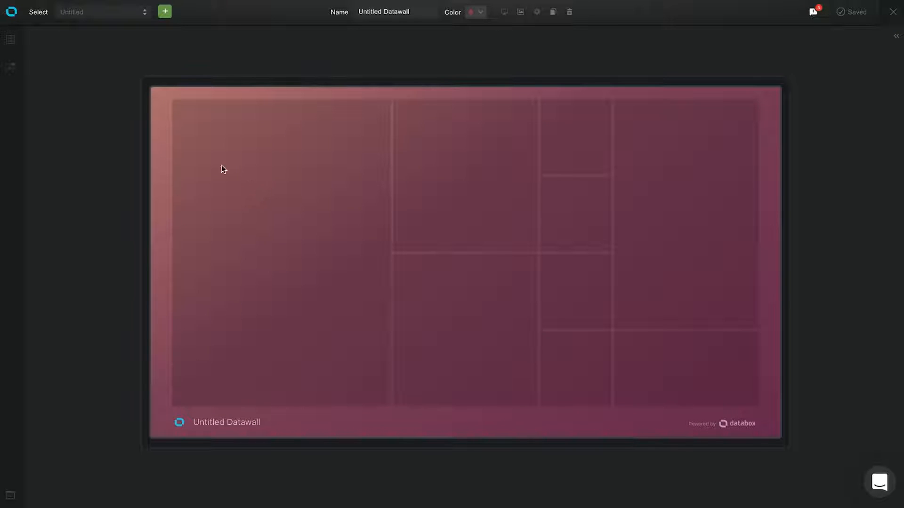
# Place the Facebook total page likes and fans by gender blocks onto the datawall grid.
pyautogui.click(9, 39)
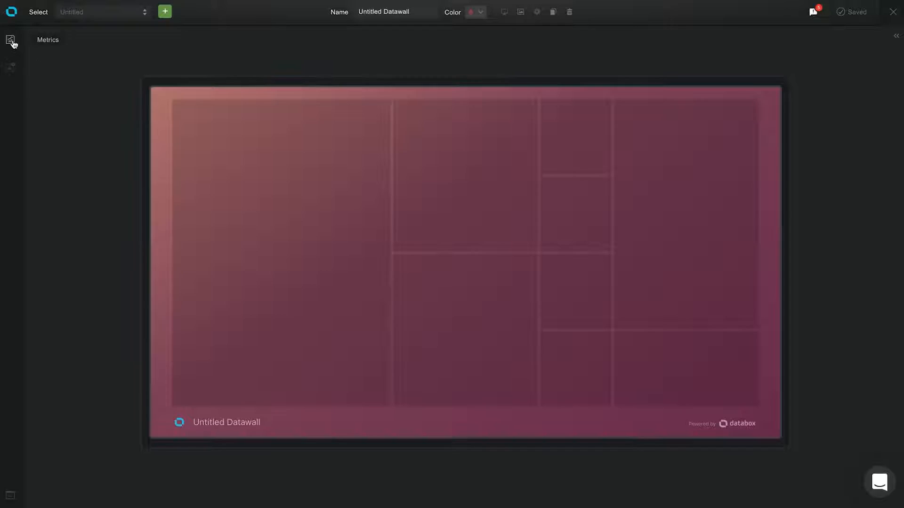
pyautogui.click(9, 39)
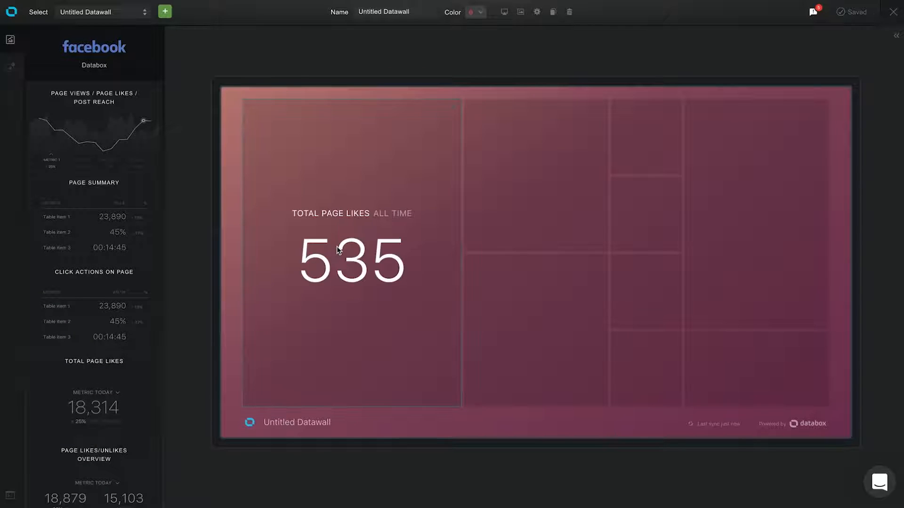
pyautogui.click(340, 253)
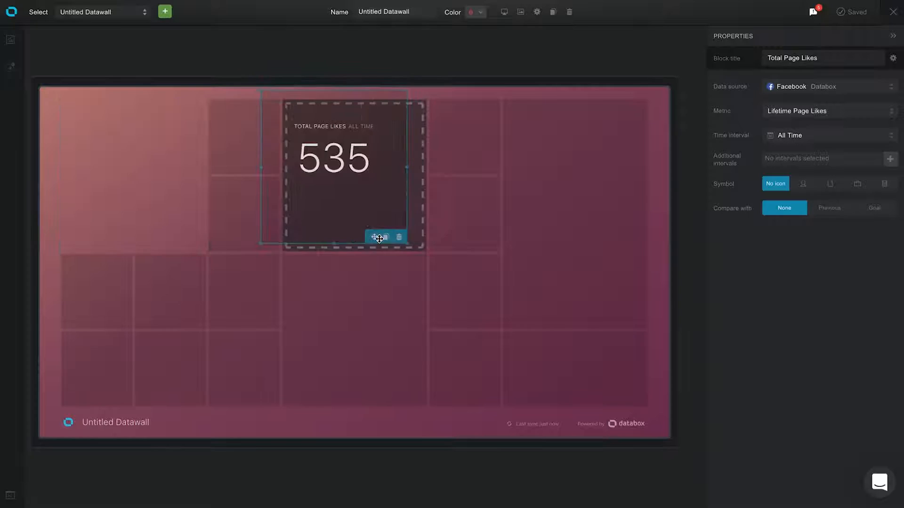
pyautogui.click(9, 39)
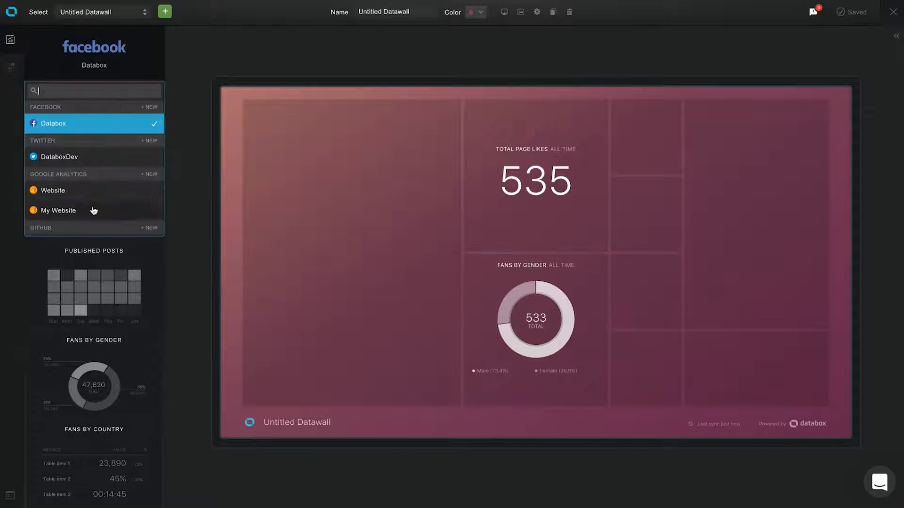
# Switch the block library to My Website Google Analytics for the audience overview and top channels blocks.
pyautogui.click(52, 211)
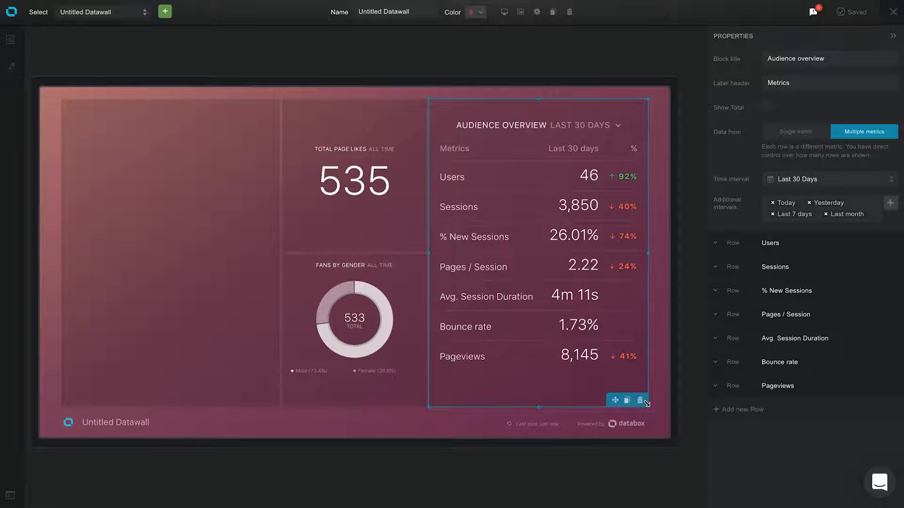
pyautogui.click(10, 39)
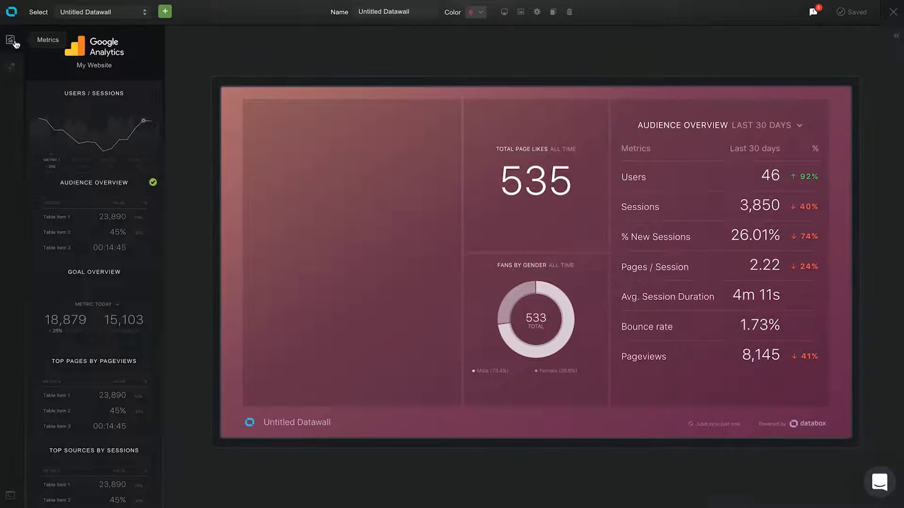
pyautogui.scroll(-3)
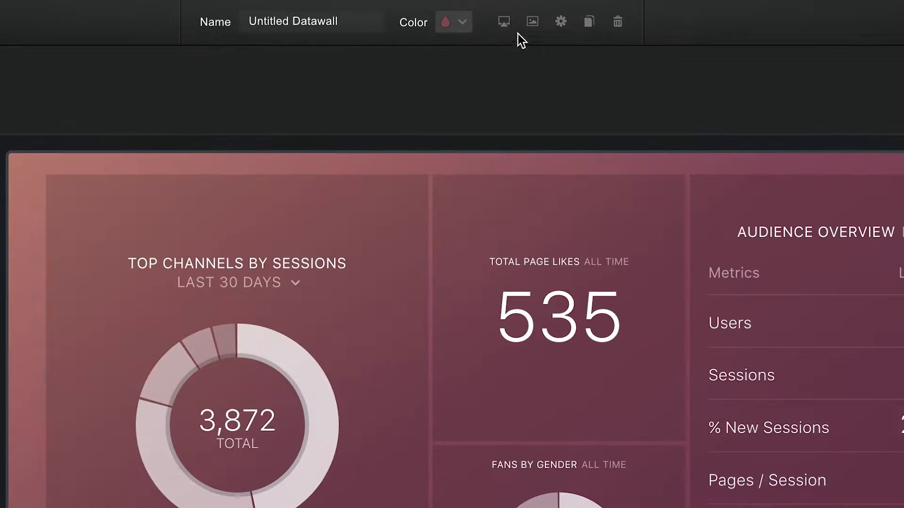
pyautogui.moveTo(532, 22)
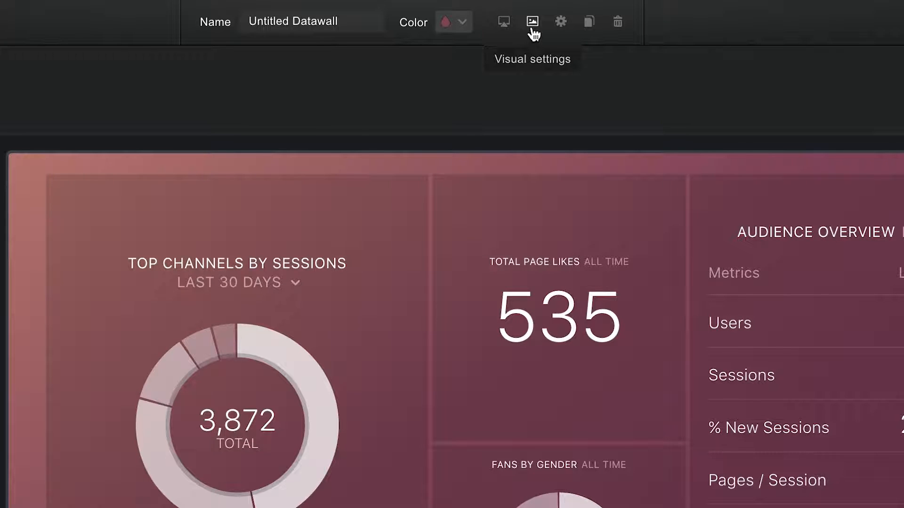
pyautogui.moveTo(562, 20)
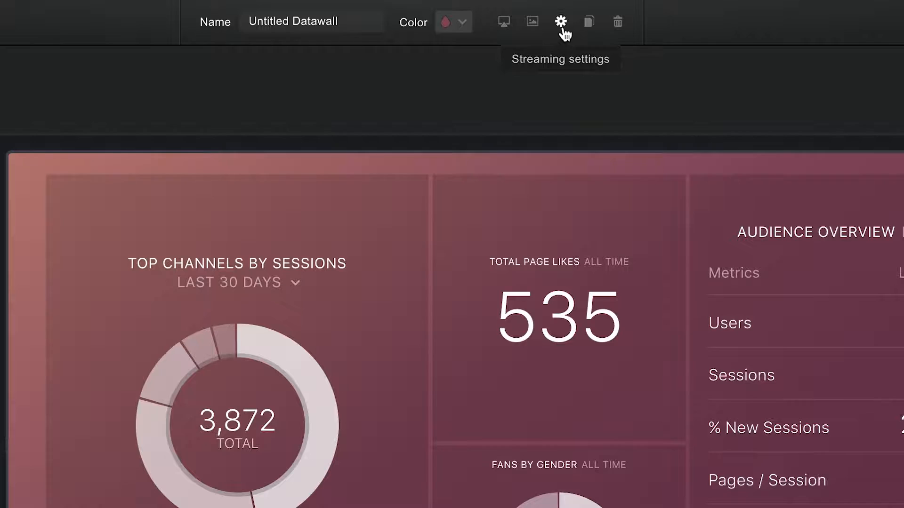
pyautogui.click(561, 22)
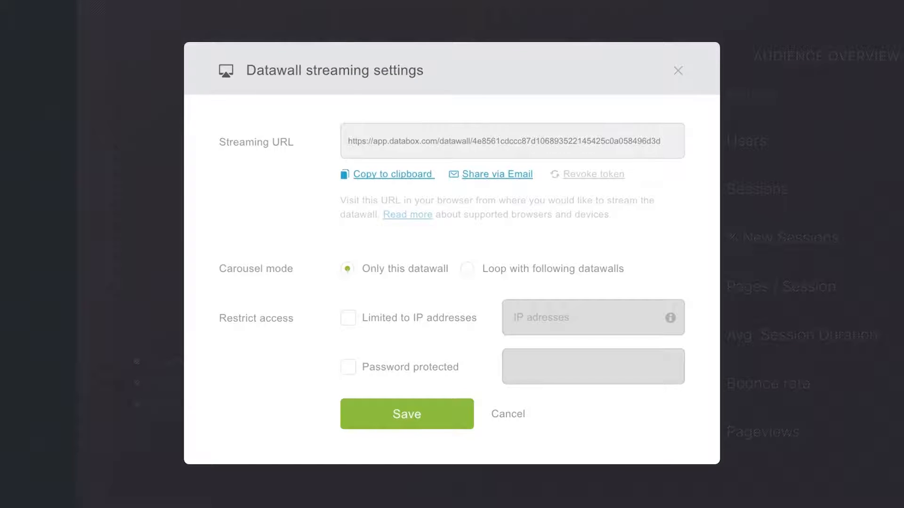
pyautogui.click(497, 174)
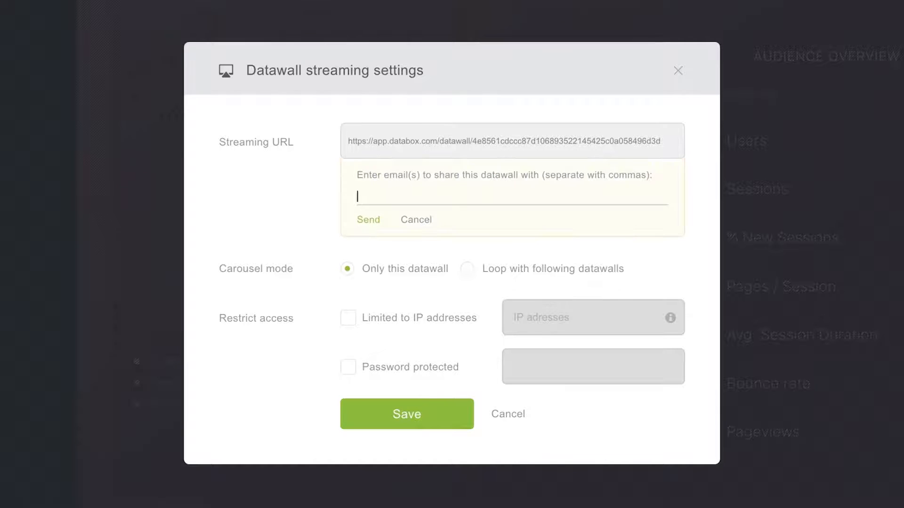
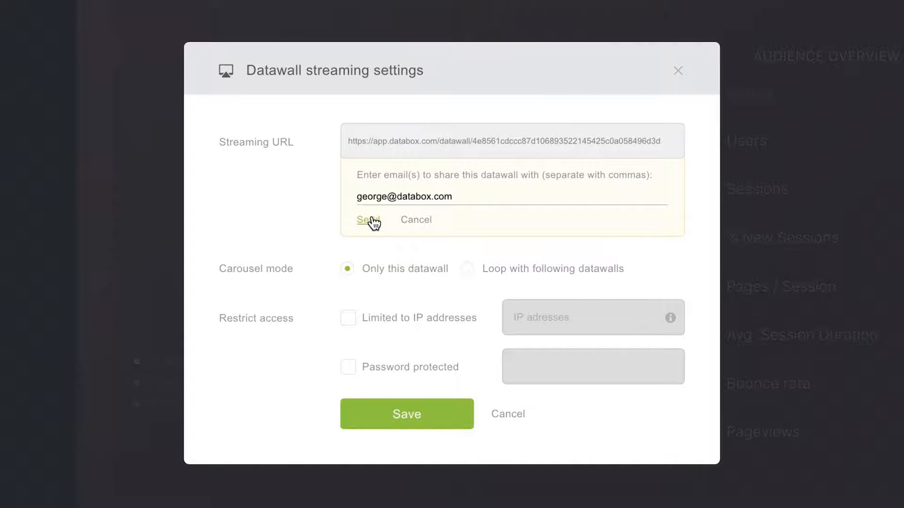
pyautogui.click(367, 221)
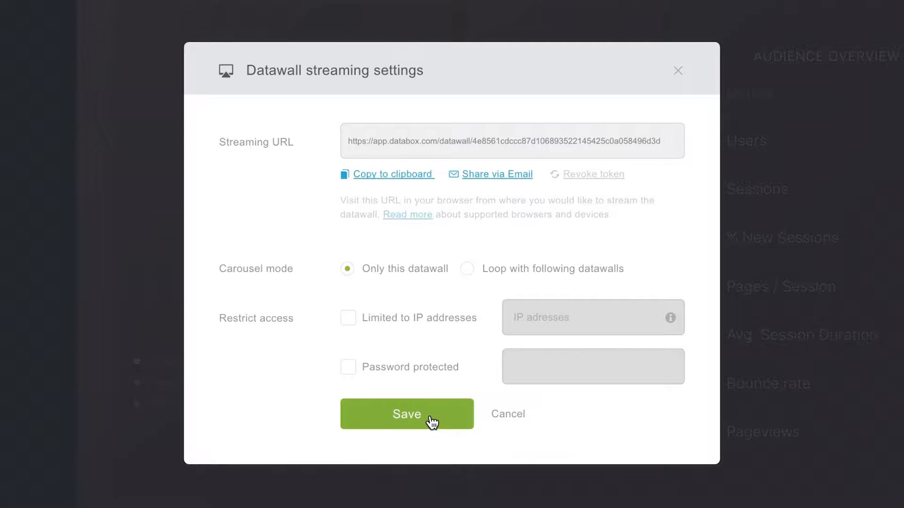
pyautogui.click(407, 414)
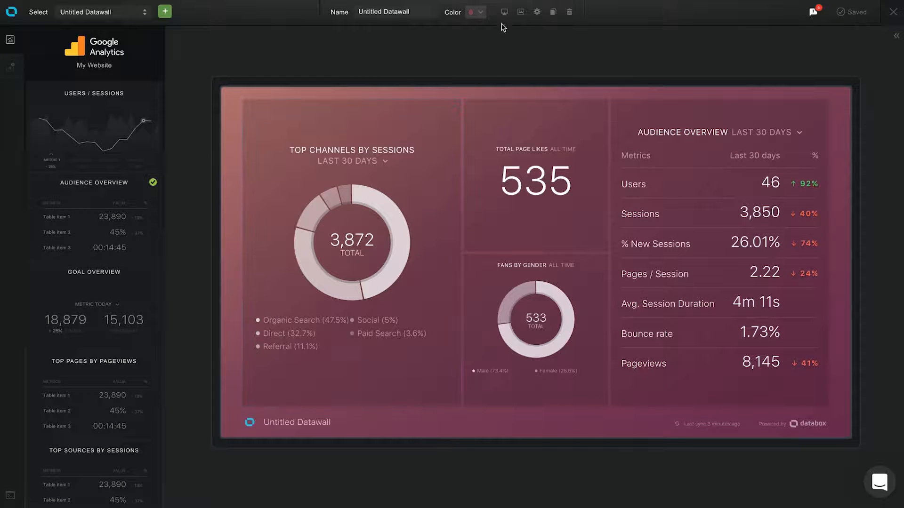
# Exit the datawall designer back to the datawalls overview.
pyautogui.click(504, 12)
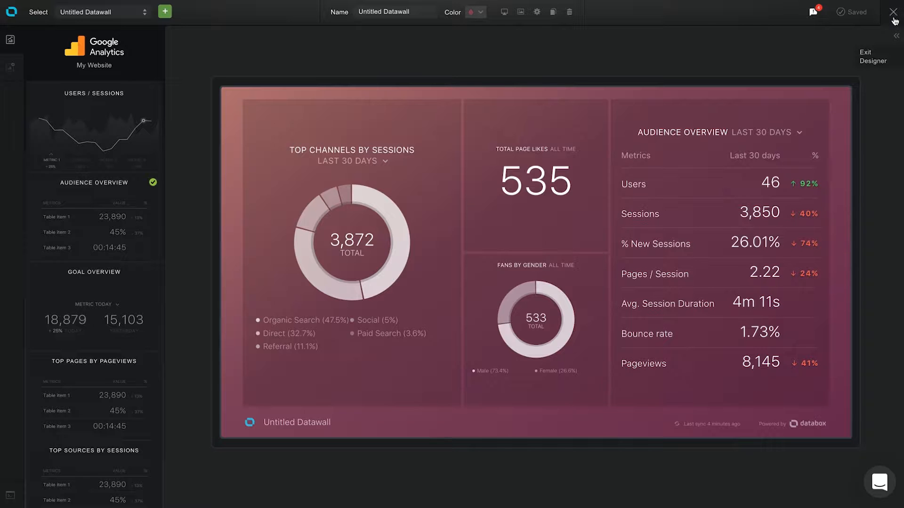
pyautogui.click(892, 10)
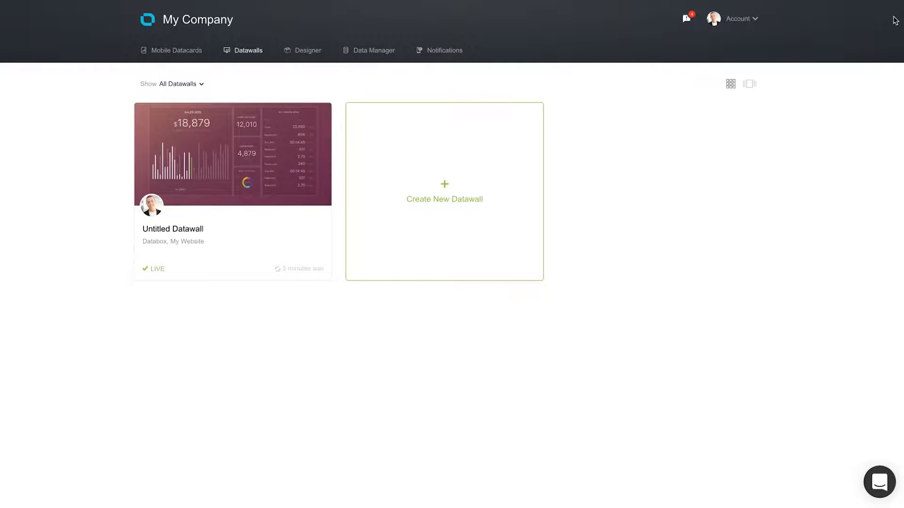
pyautogui.moveTo(844, 19)
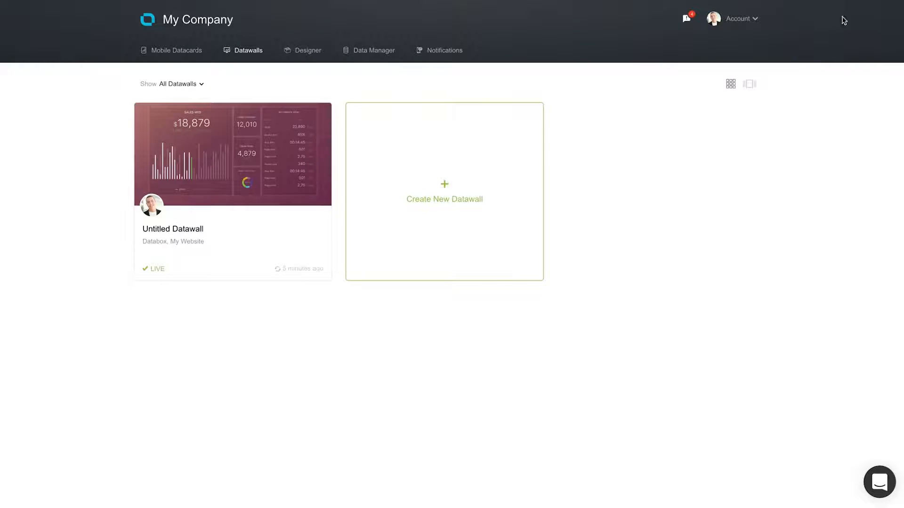
pyautogui.moveTo(180, 57)
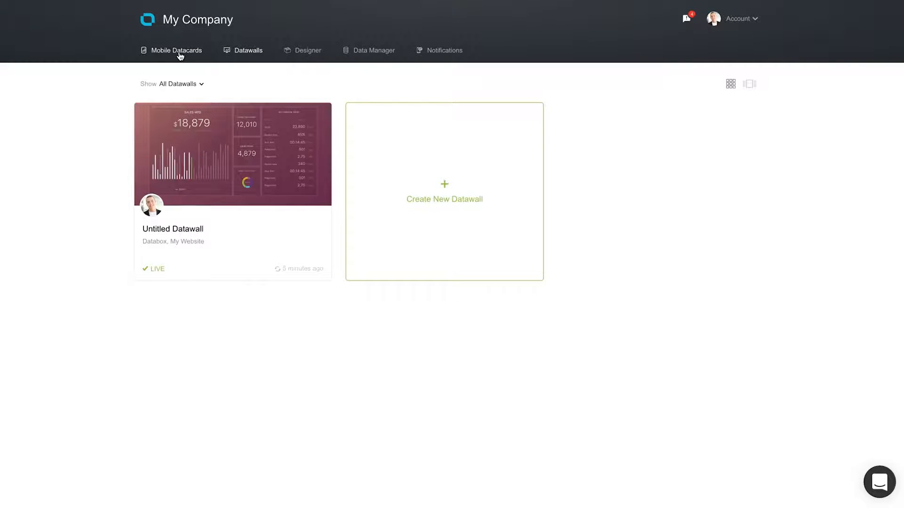
# Switch to the Mobile Datacards overview listing Marketing and My Website.
pyautogui.click(176, 50)
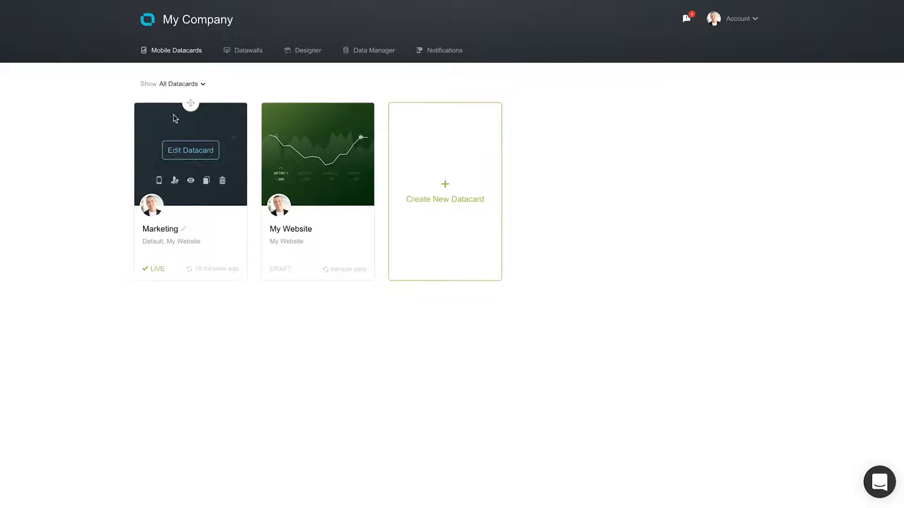
pyautogui.moveTo(364, 60)
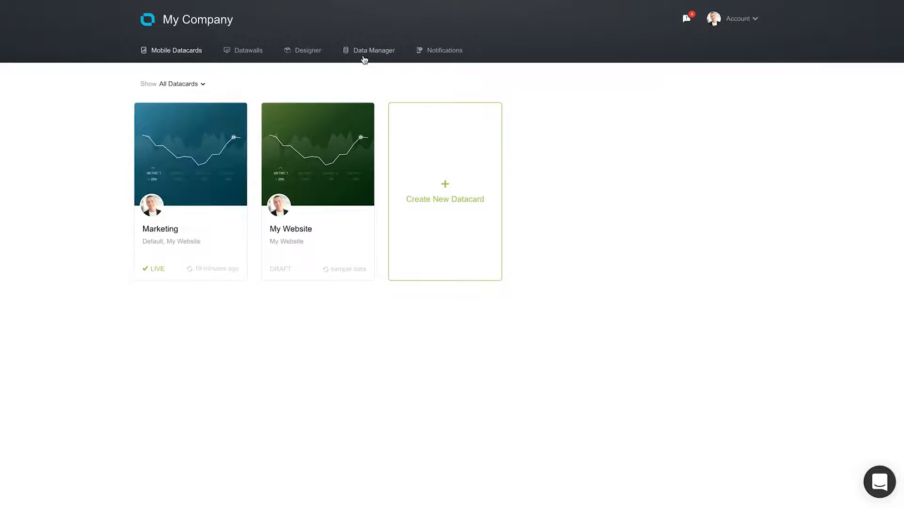
pyautogui.moveTo(371, 58)
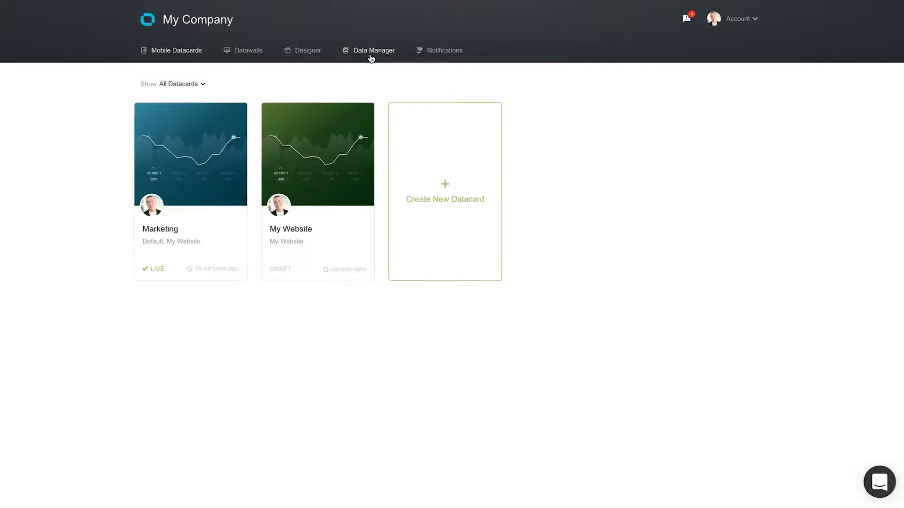
# Start a new Google Analytics connection from Data Manager and allow Databox access to the Google account.
pyautogui.click(373, 50)
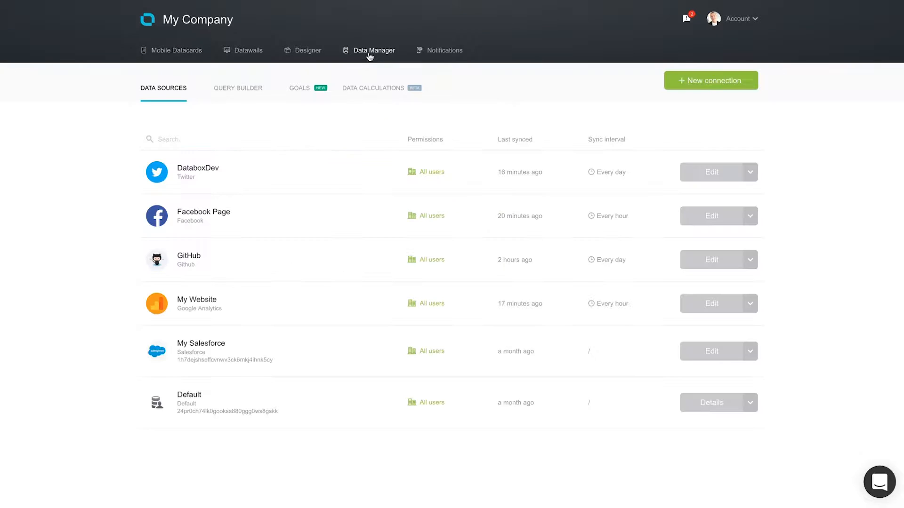
pyautogui.moveTo(625, 66)
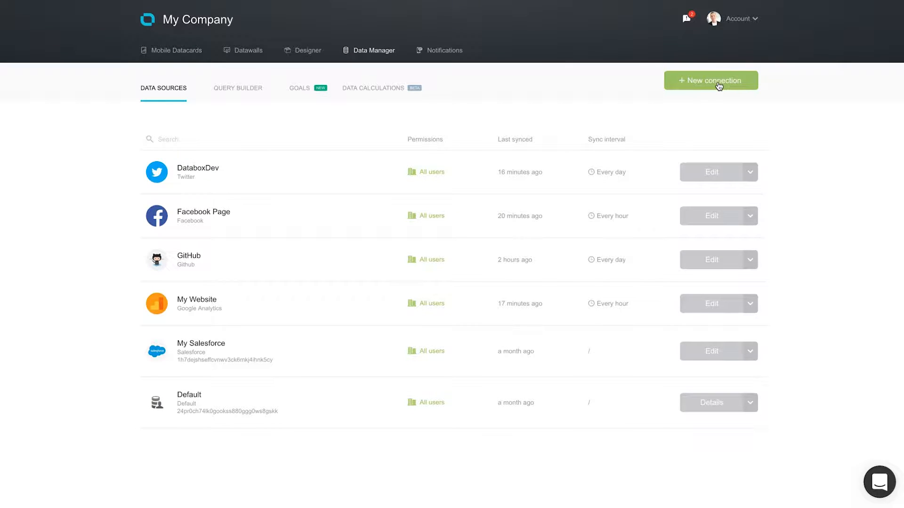
pyautogui.click(711, 80)
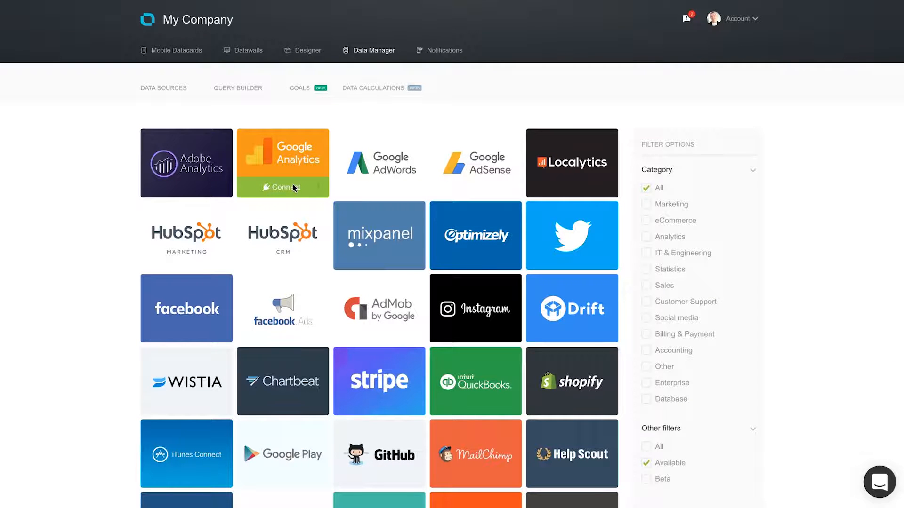
pyautogui.click(283, 187)
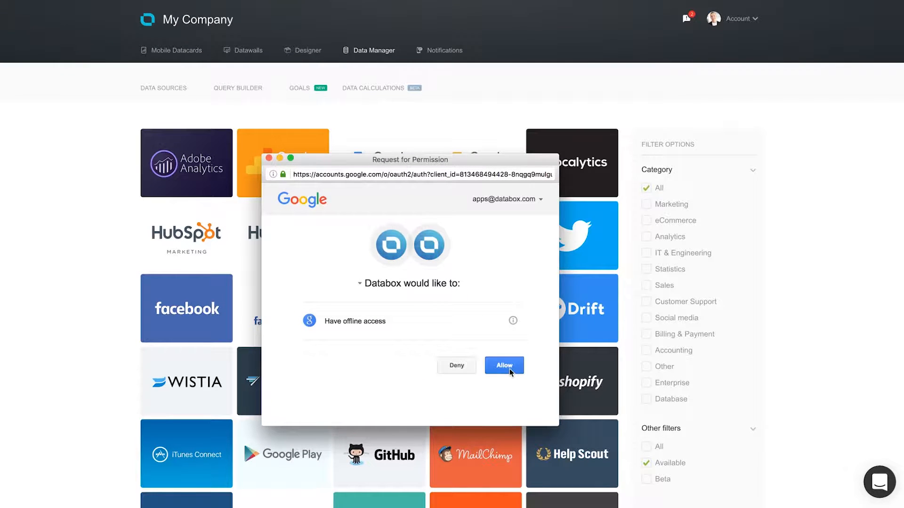
pyautogui.click(504, 366)
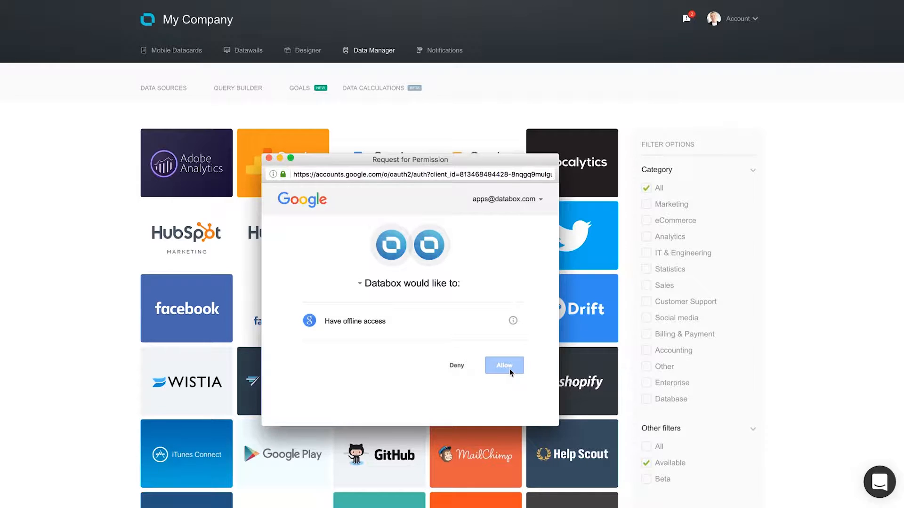
pyautogui.click(503, 365)
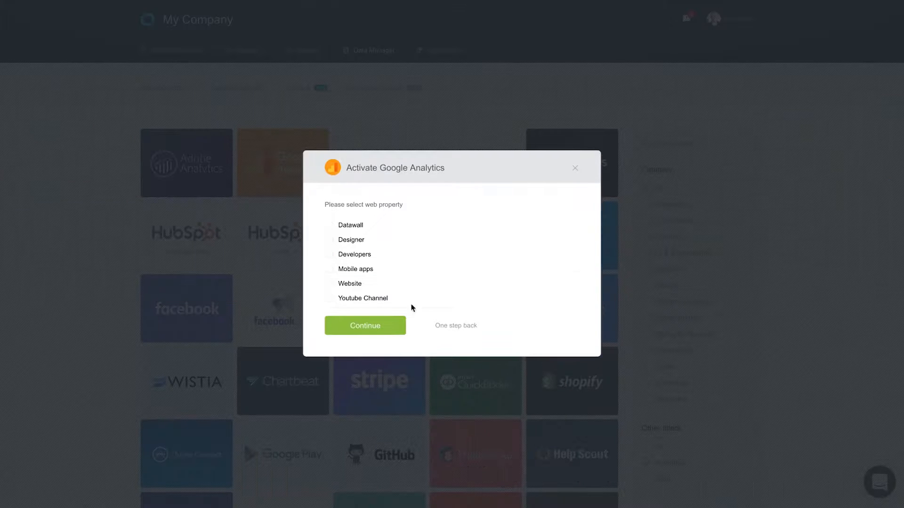
# Activate the Google Analytics connection for the Website web property.
pyautogui.click(329, 283)
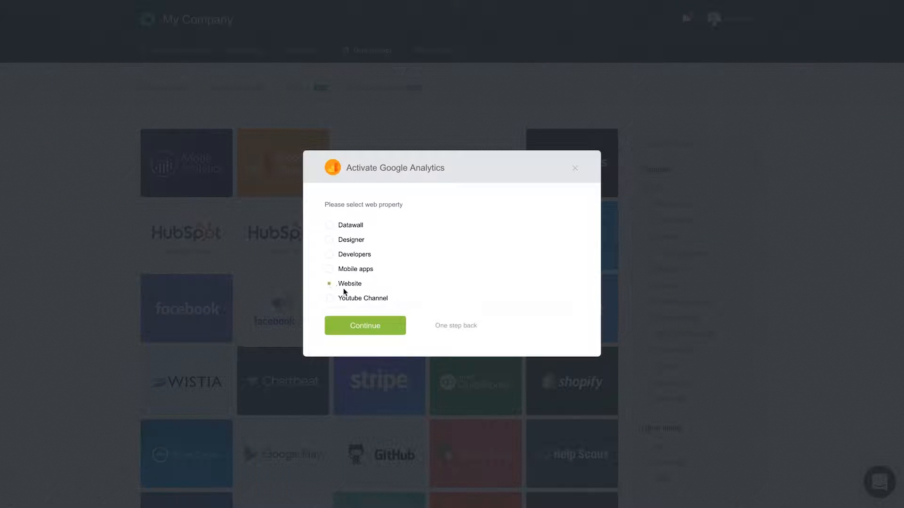
pyautogui.click(366, 326)
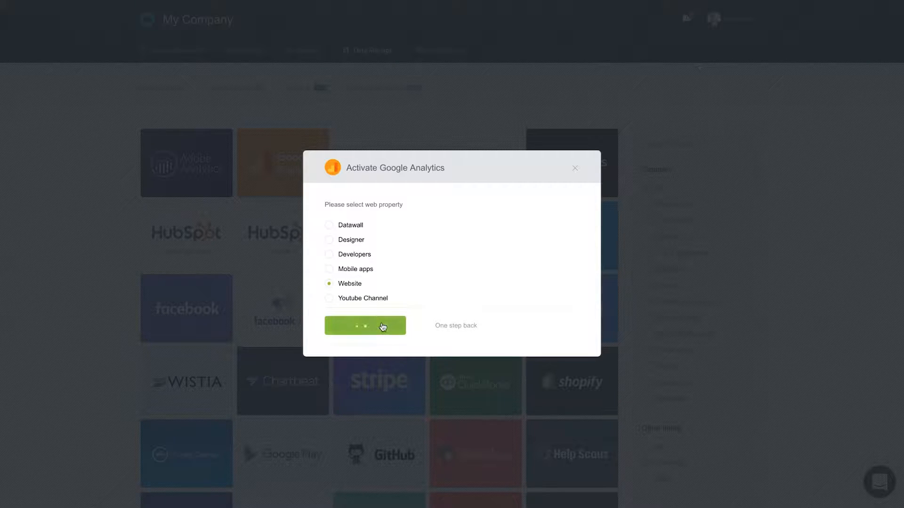
pyautogui.click(365, 325)
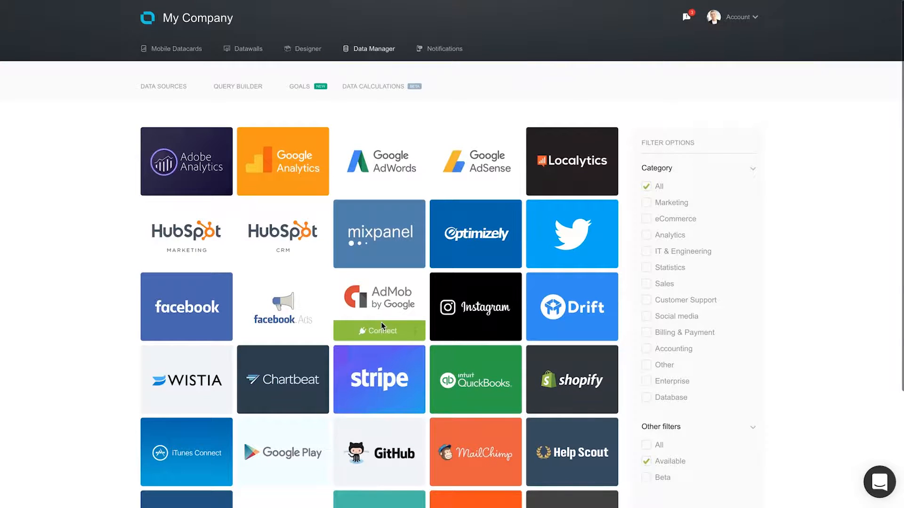
pyautogui.scroll(-3)
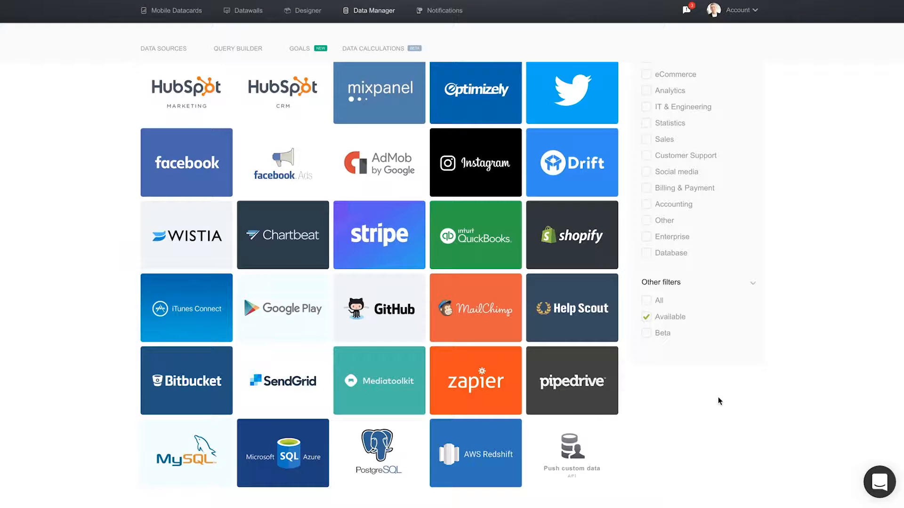
pyautogui.click(476, 380)
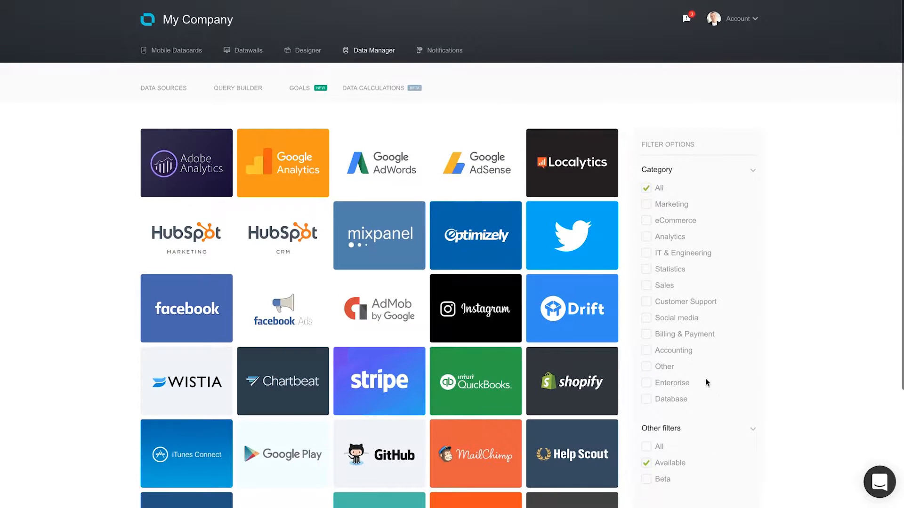
pyautogui.moveTo(452, 53)
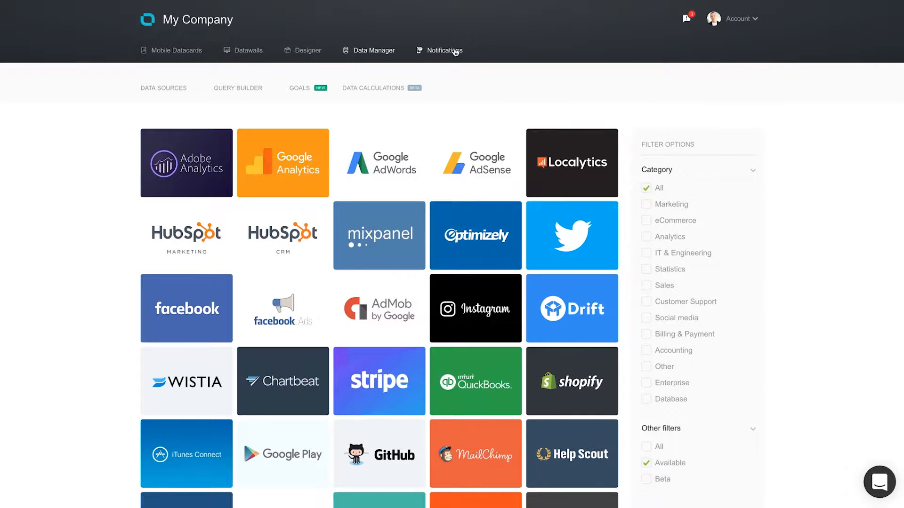
# Set the daily scorecard rows to Website Google Analytics metrics starting with Sessions.
pyautogui.click(444, 50)
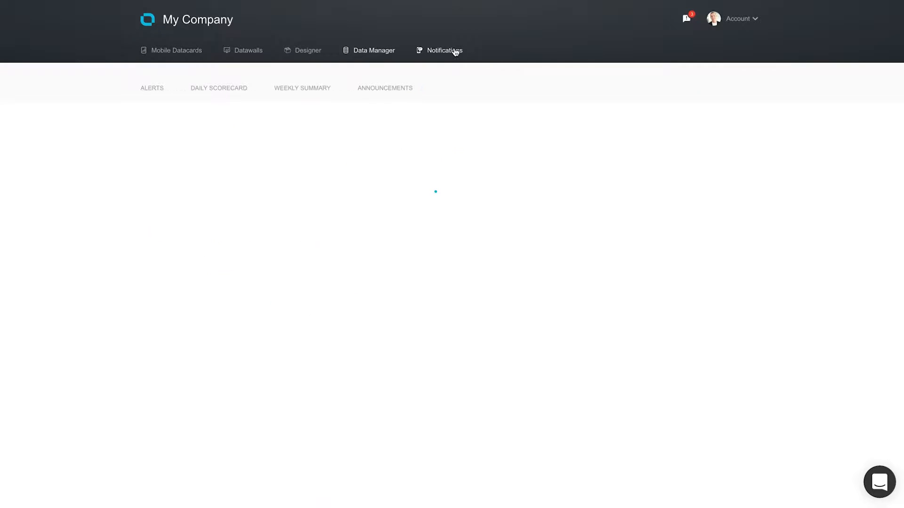
pyautogui.click(218, 89)
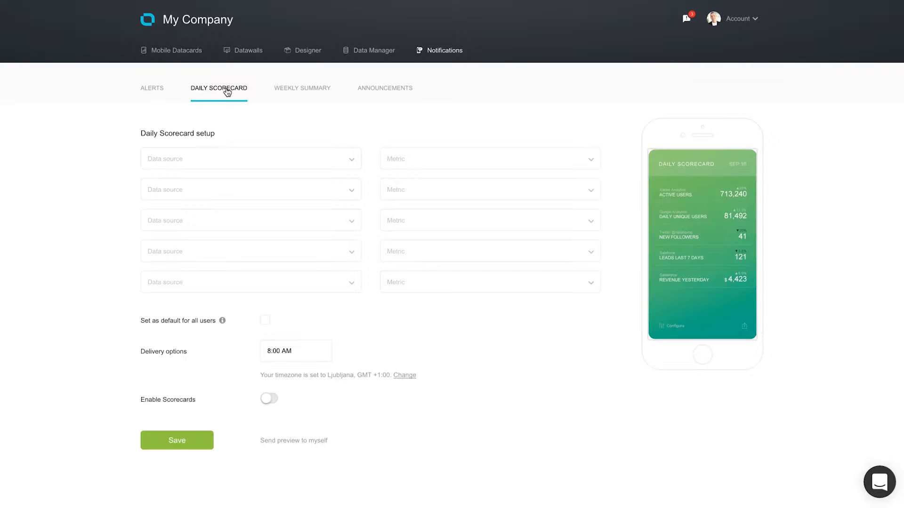
pyautogui.click(251, 158)
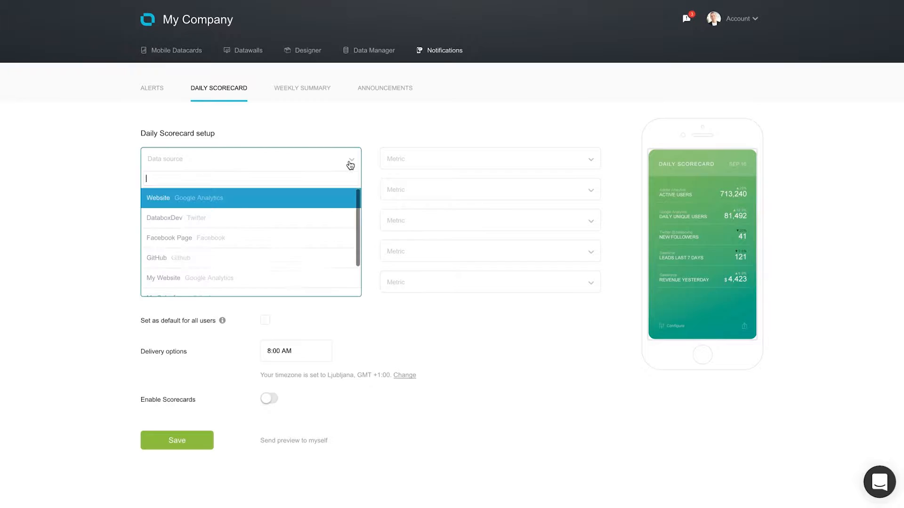
pyautogui.click(179, 198)
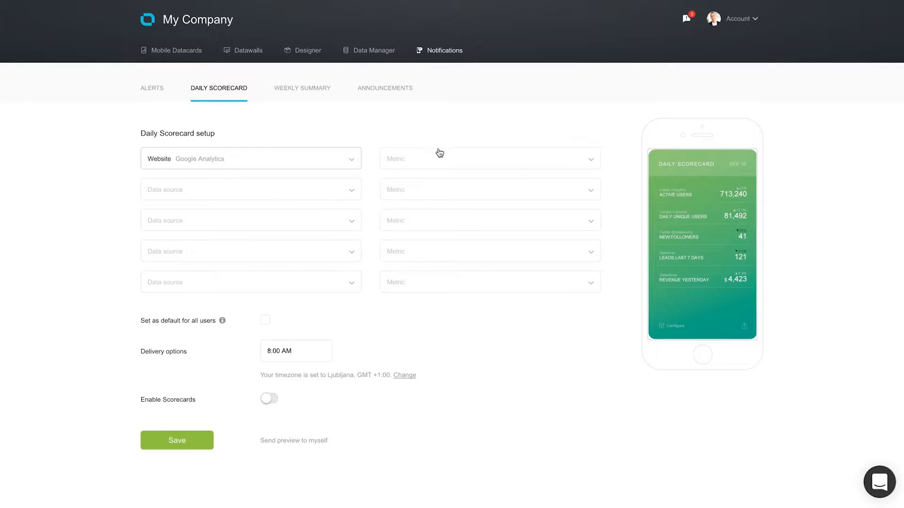
pyautogui.click(489, 158)
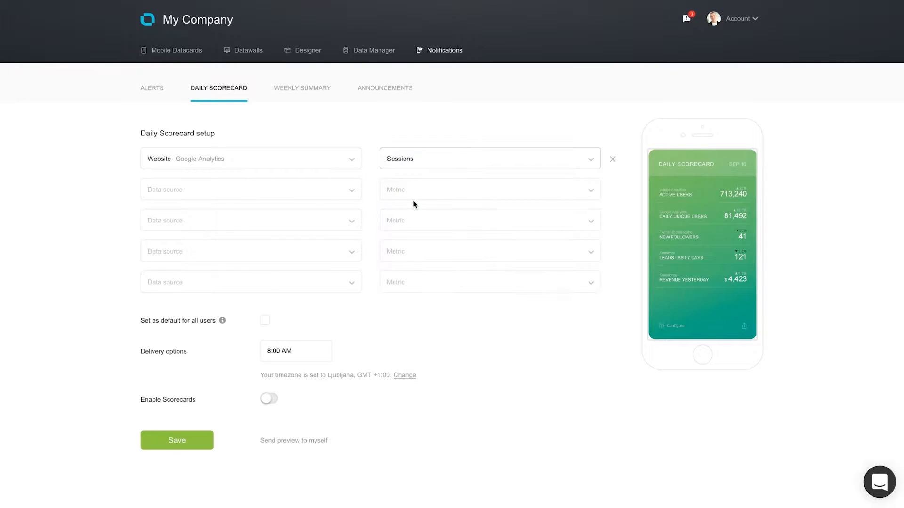
pyautogui.click(490, 252)
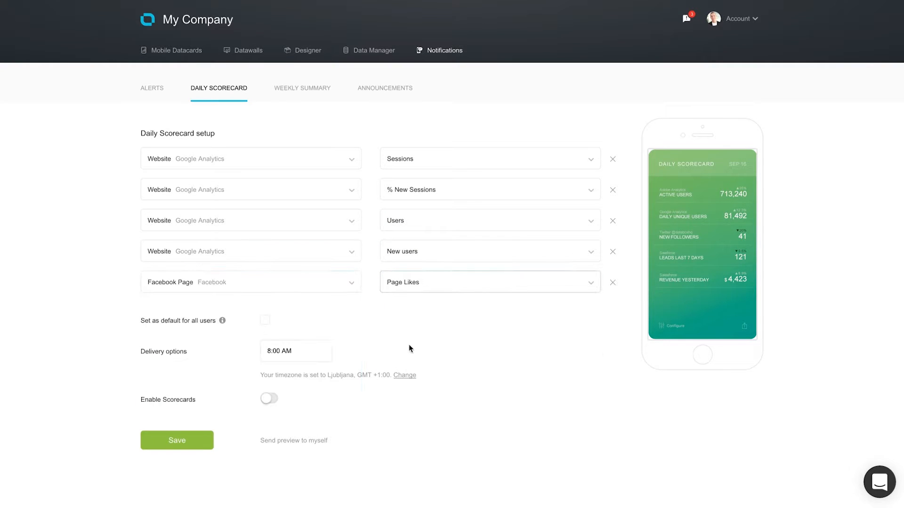
# Enable daily scorecards and save the configuration.
pyautogui.click(270, 399)
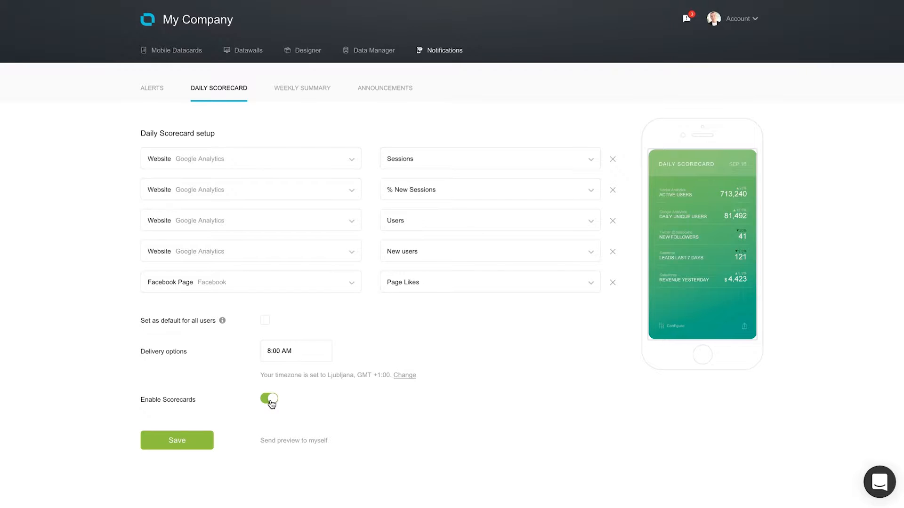
pyautogui.click(184, 441)
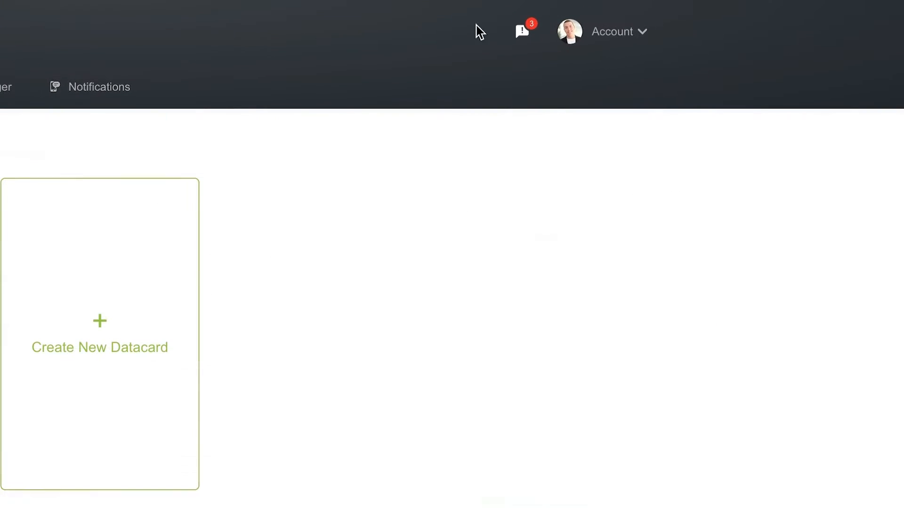
# Start a new user in User Management named George with his email address.
pyautogui.click(612, 31)
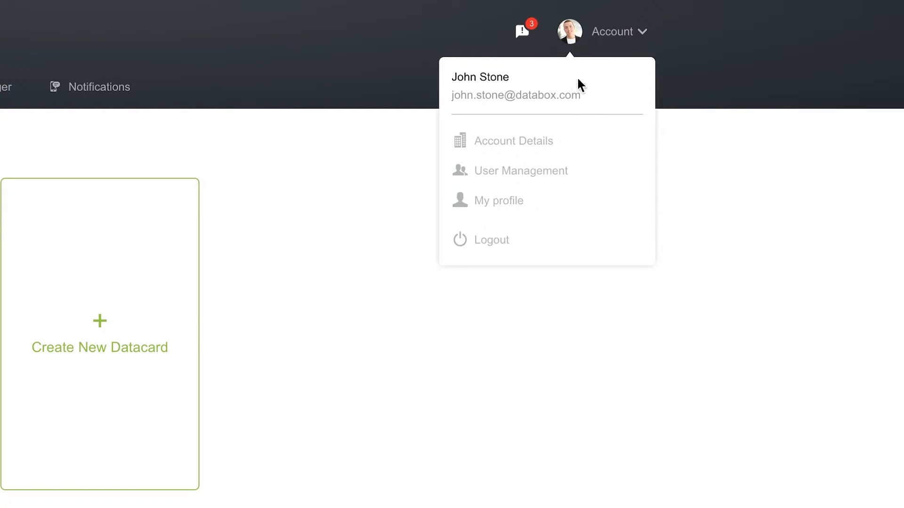
pyautogui.moveTo(521, 179)
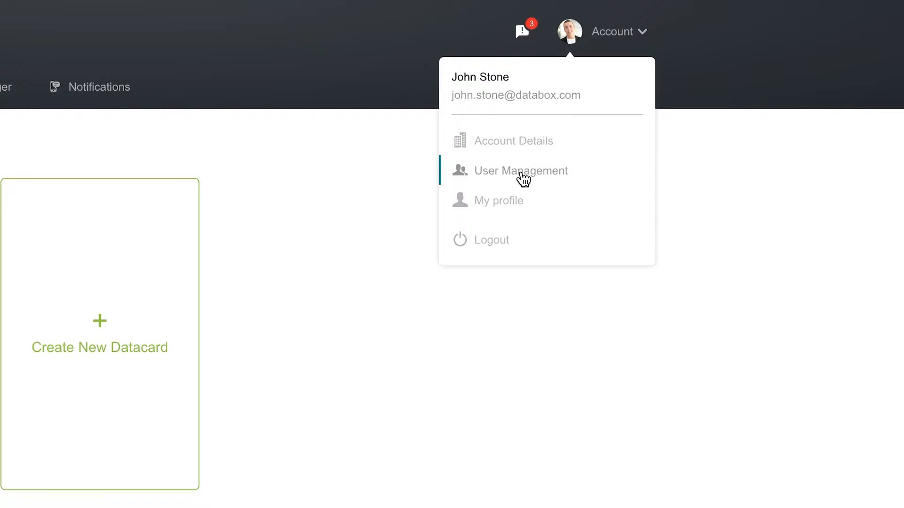
pyautogui.click(521, 171)
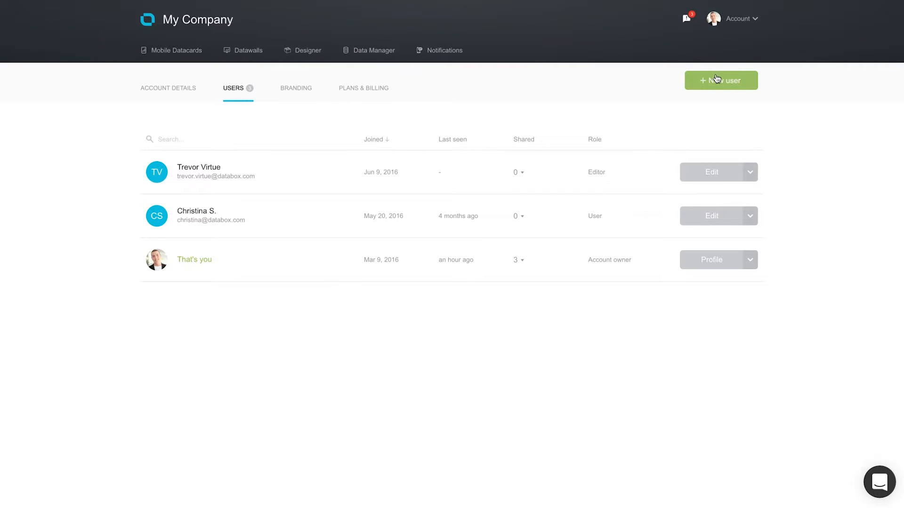
pyautogui.click(721, 80)
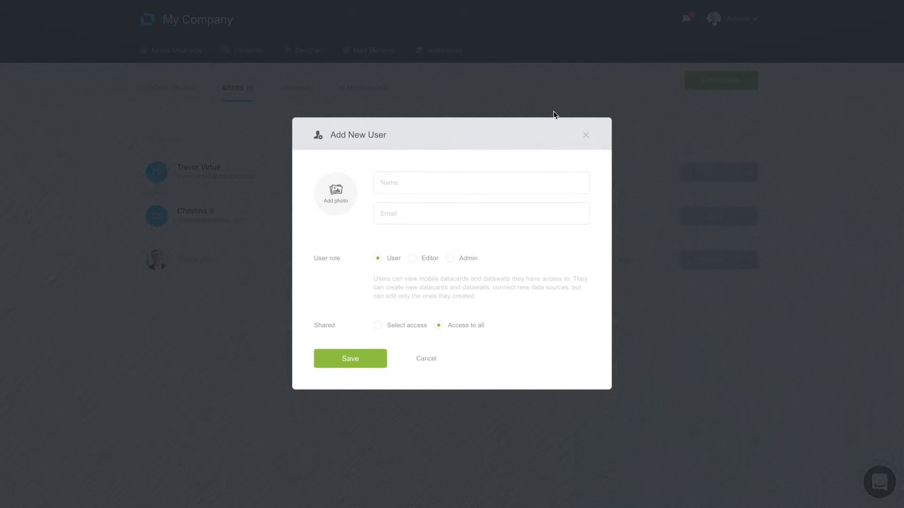
pyautogui.write('George')
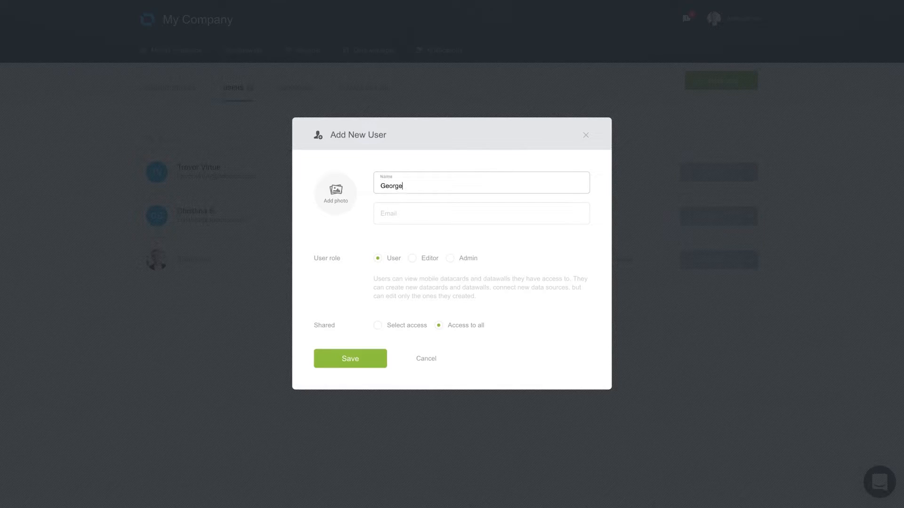
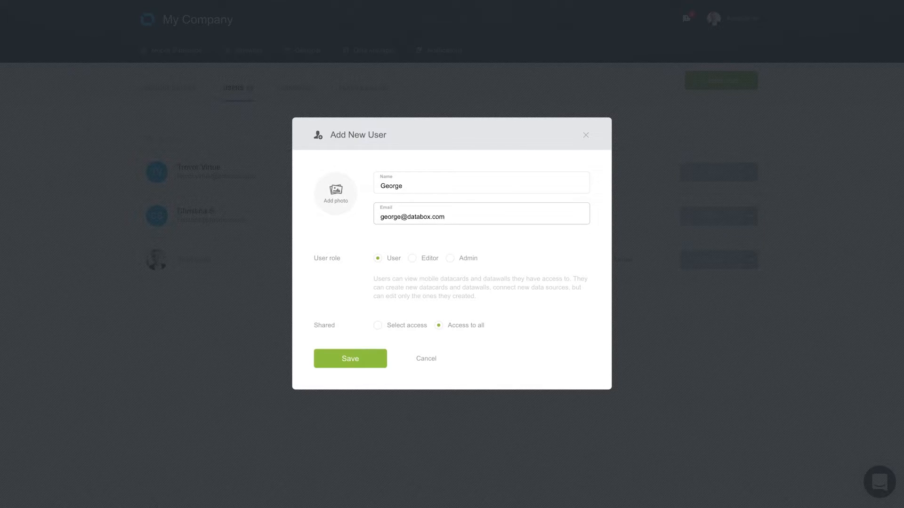
# Make George an Editor without access to the Marketing datacard and save him.
pyautogui.click(413, 258)
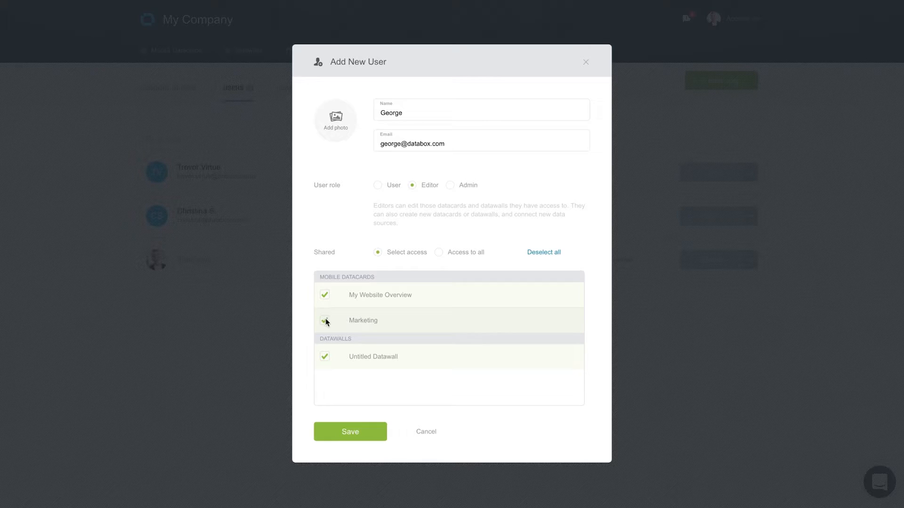
pyautogui.click(324, 320)
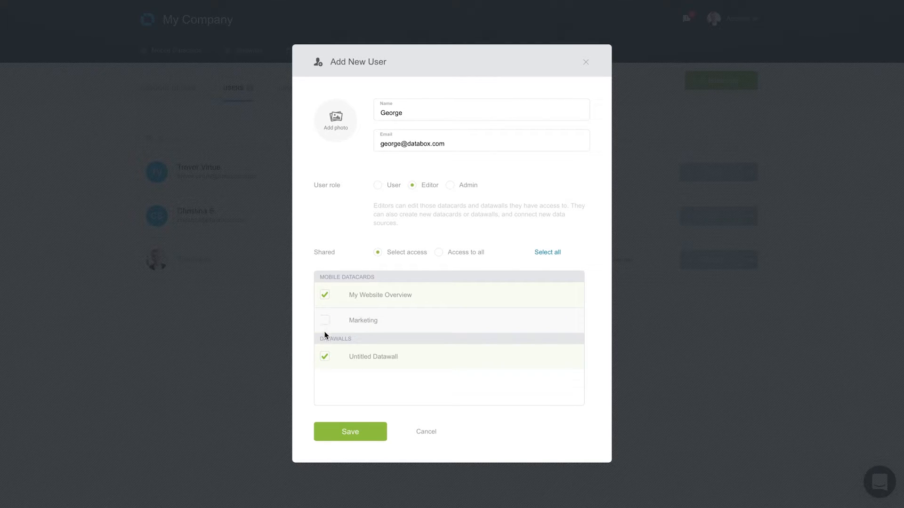
pyautogui.click(351, 431)
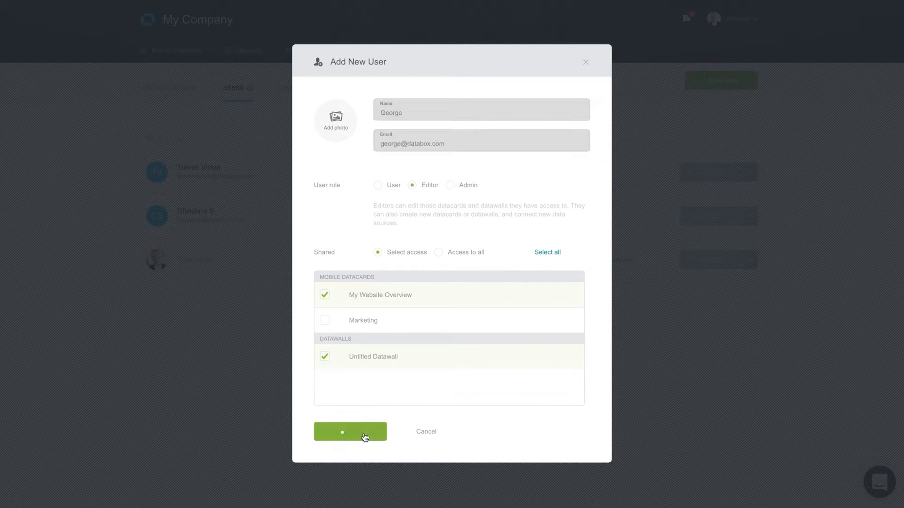
pyautogui.click(350, 431)
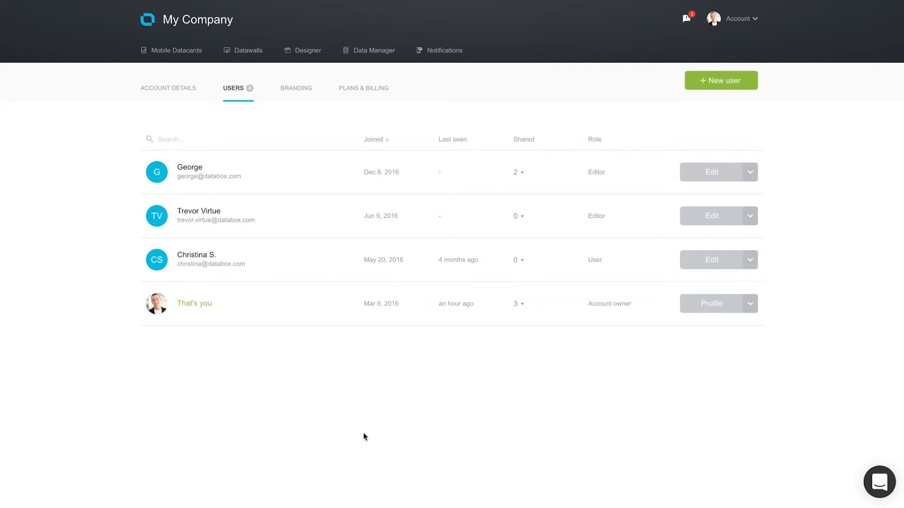
pyautogui.moveTo(150, 27)
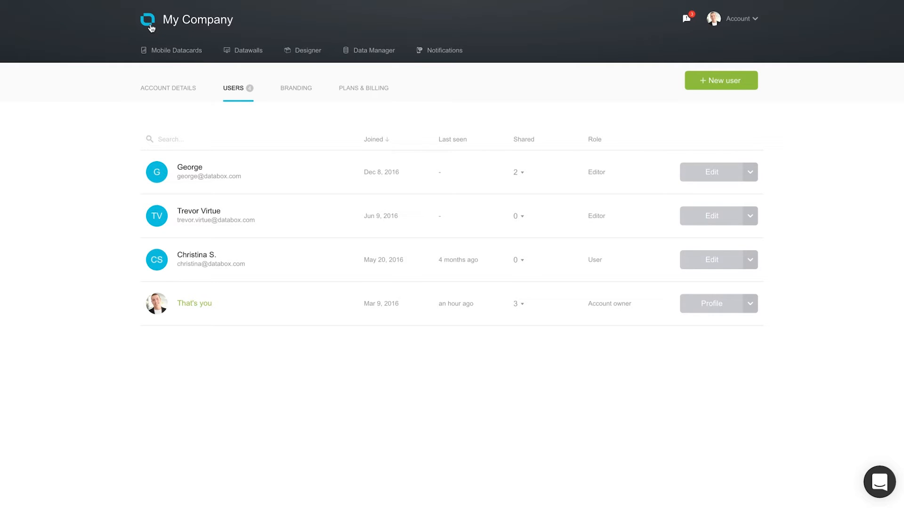
# Return to the Mobile Datacards overview listing My Website Overview and Marketing.
pyautogui.click(175, 50)
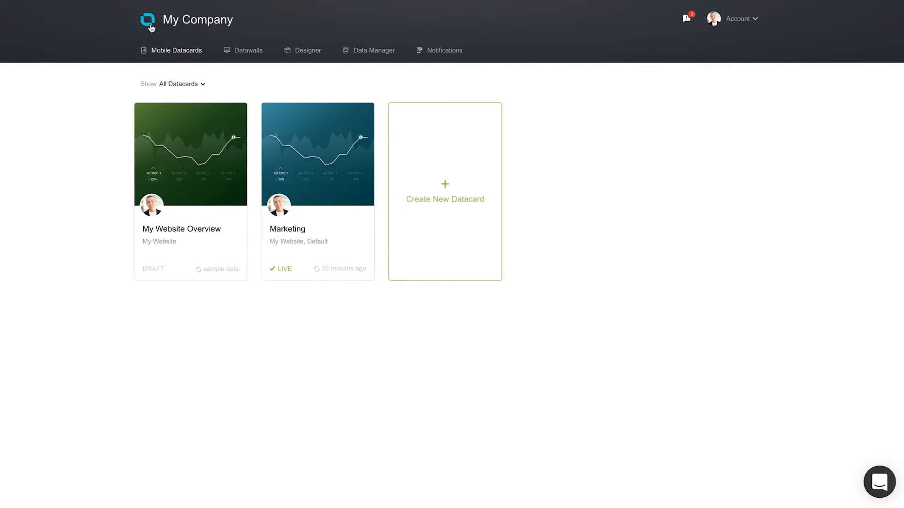